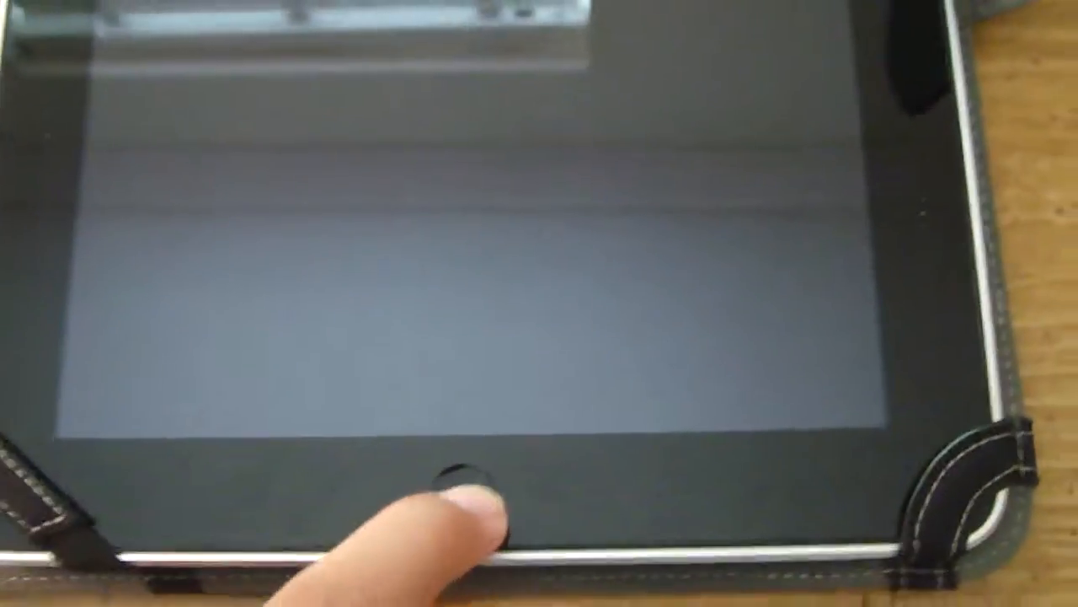
{"action": "left_click", "coordinate": [462, 475]}
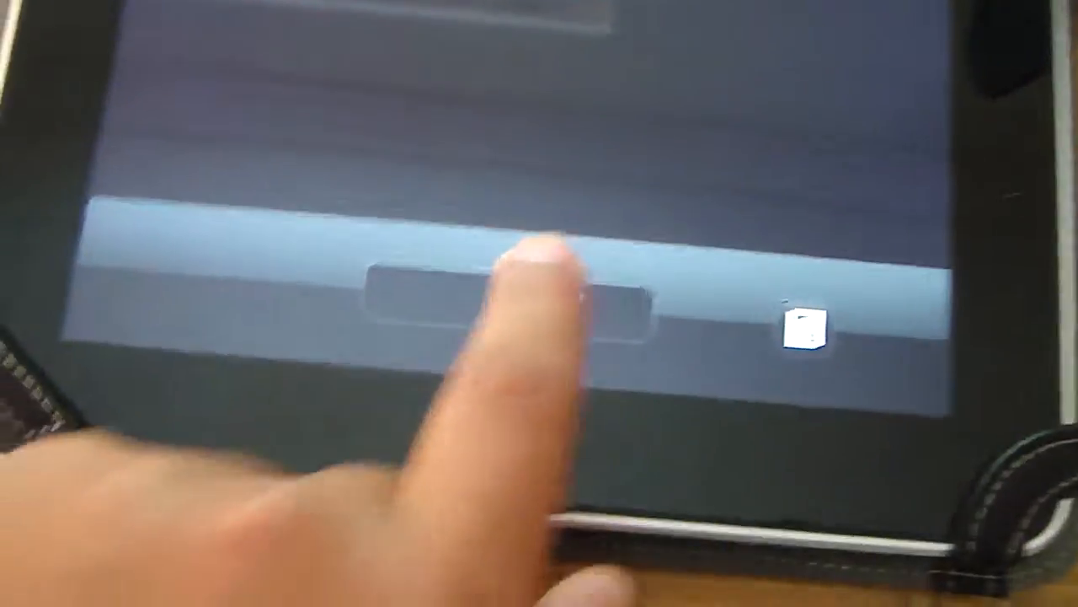